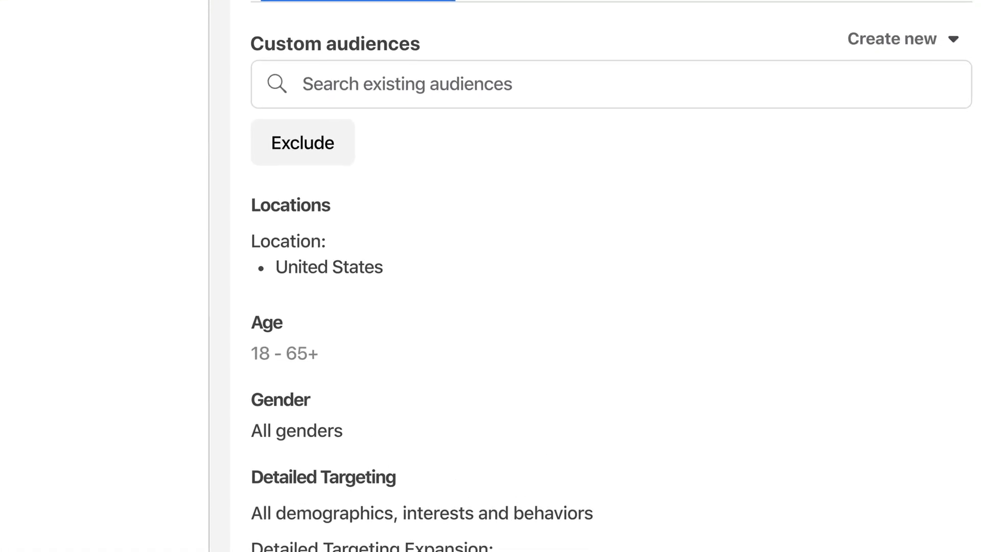
Save the United States, ages 18–65+ targeting as an audience named 'Core audience'
{"action": "scroll", "scroll_direction": "down", "scroll_amount": 3}
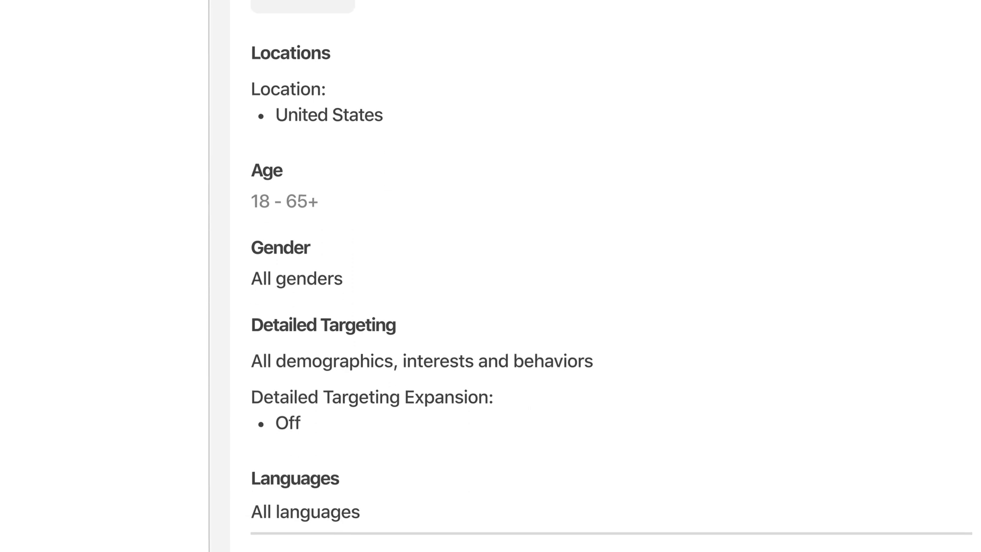
{"action": "scroll", "scroll_direction": "down", "scroll_amount": 3}
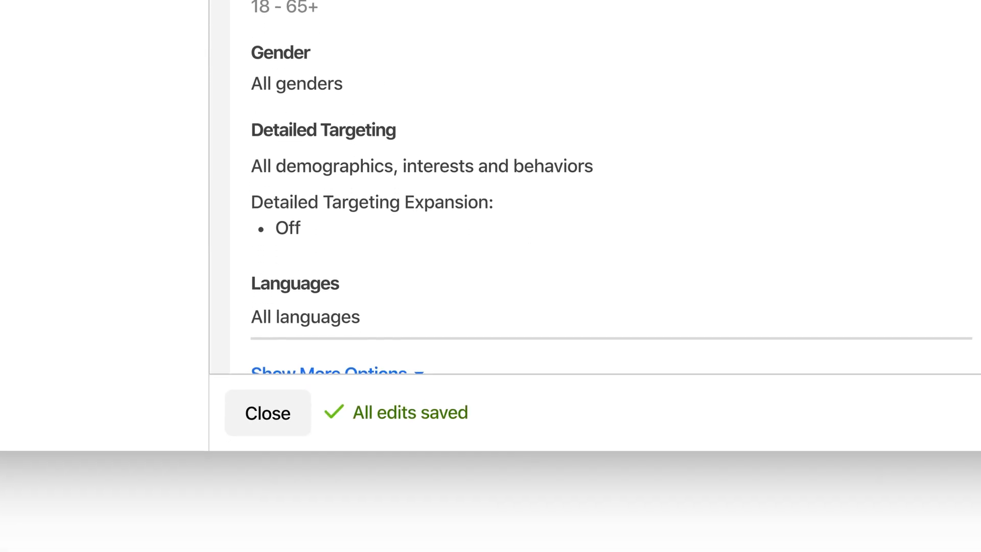
{"action": "scroll", "scroll_direction": "down", "scroll_amount": 3}
{"action": "type", "text": "Core audience"}
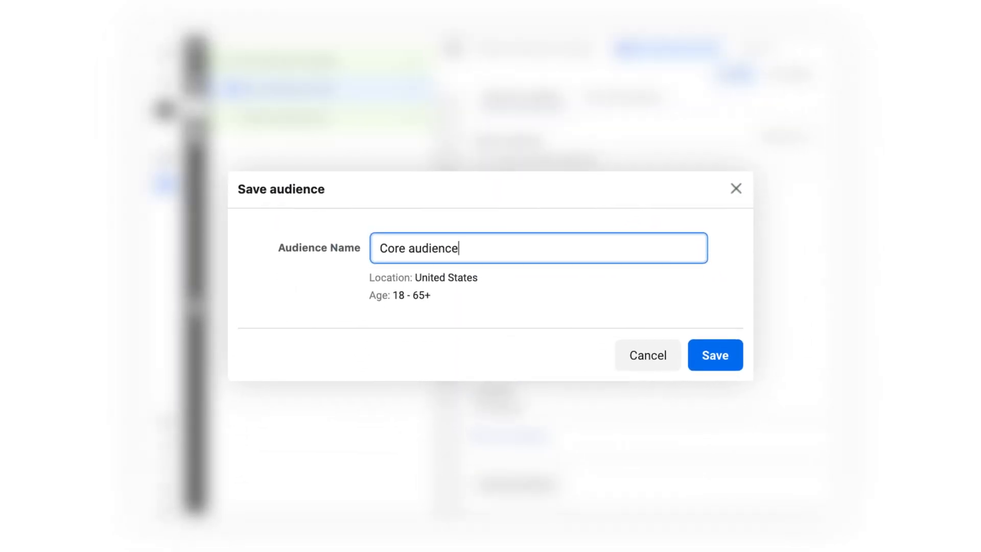
{"action": "left_click", "coordinate": [715, 355]}
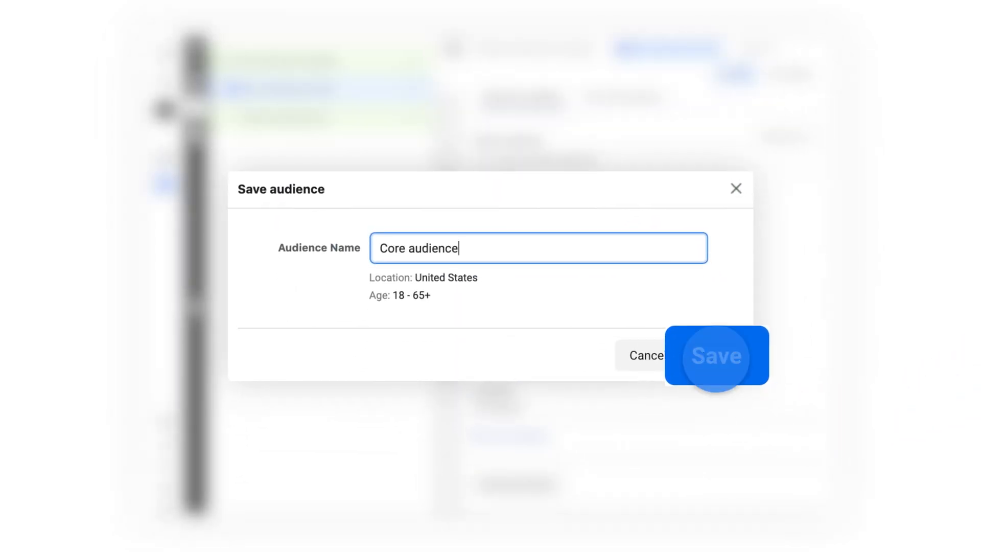
{"action": "left_click", "coordinate": [716, 356]}
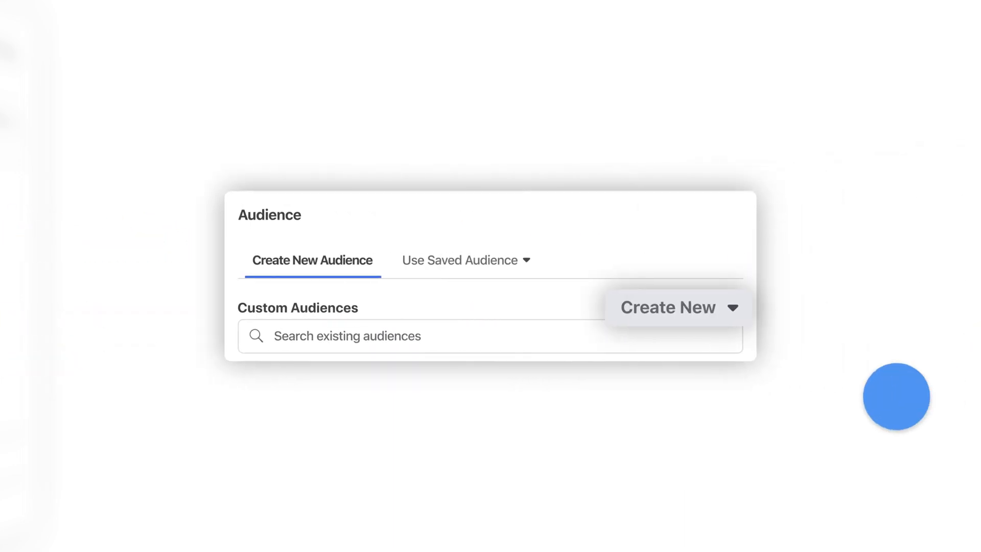
Create the video-viewer custom audience 'Lucky Shrub - Video views - 3 secs' with 365-day retention
{"action": "left_click", "coordinate": [678, 308]}
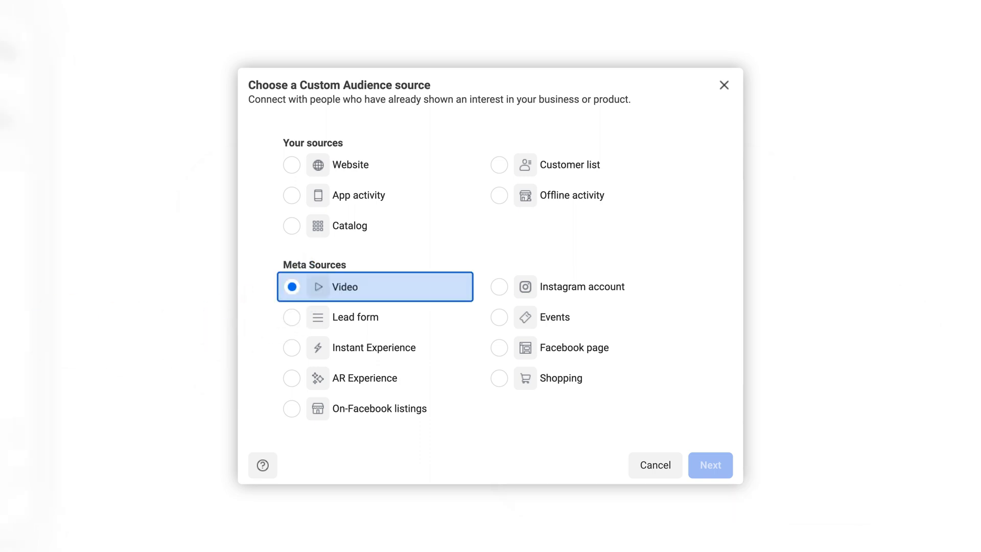
{"action": "left_click", "coordinate": [711, 465]}
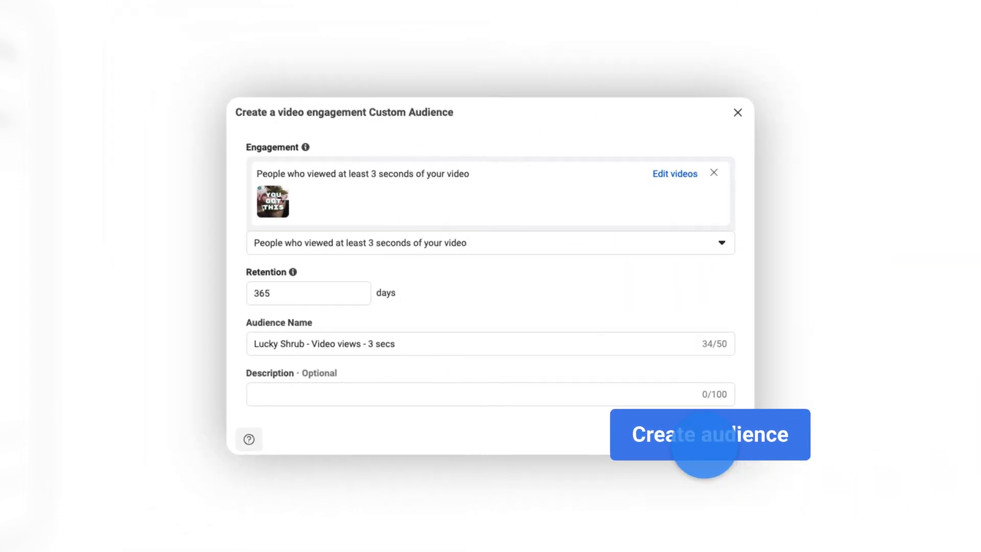
{"action": "left_click", "coordinate": [711, 435]}
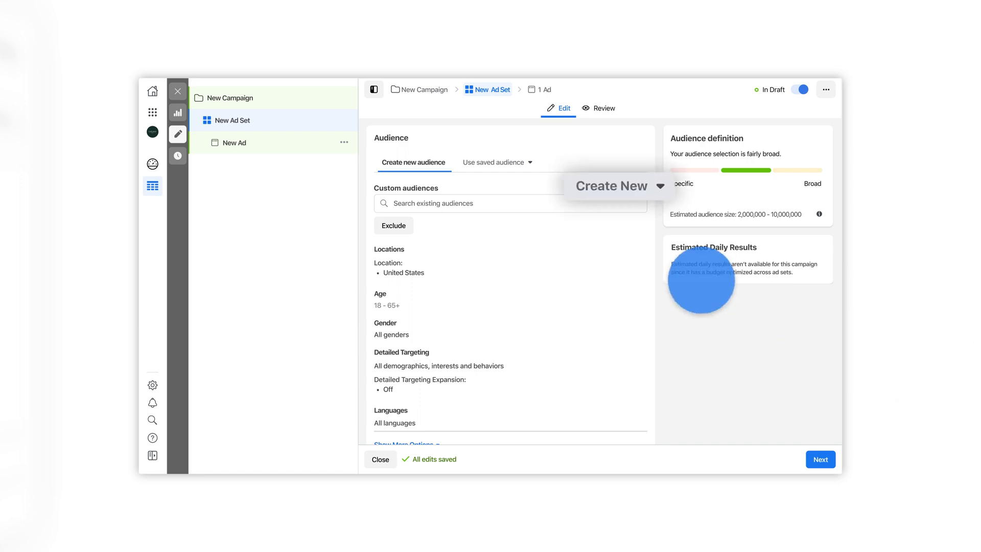
Start a lookalike audience from an existing custom audience source, sized to 1%
{"action": "left_click", "coordinate": [619, 186]}
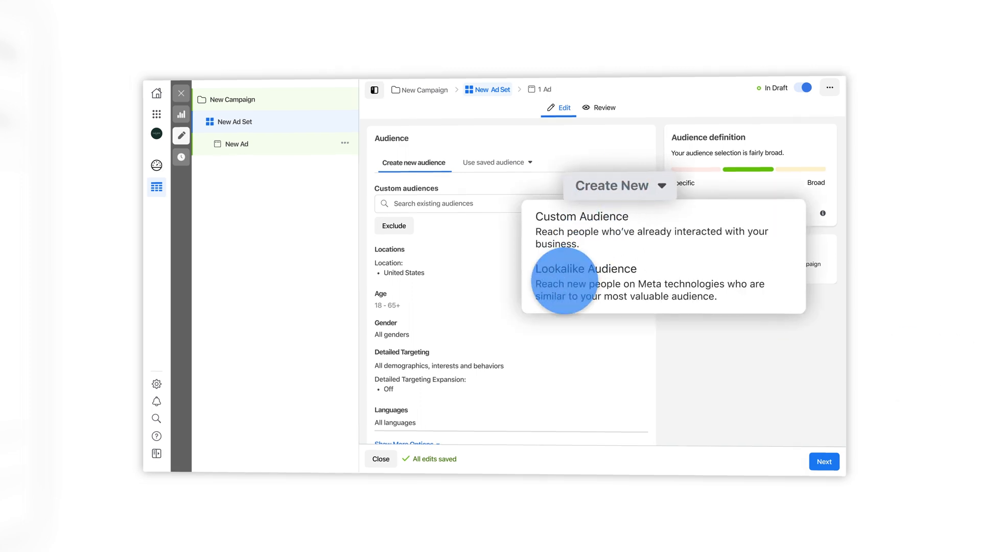
{"action": "left_click", "coordinate": [586, 268]}
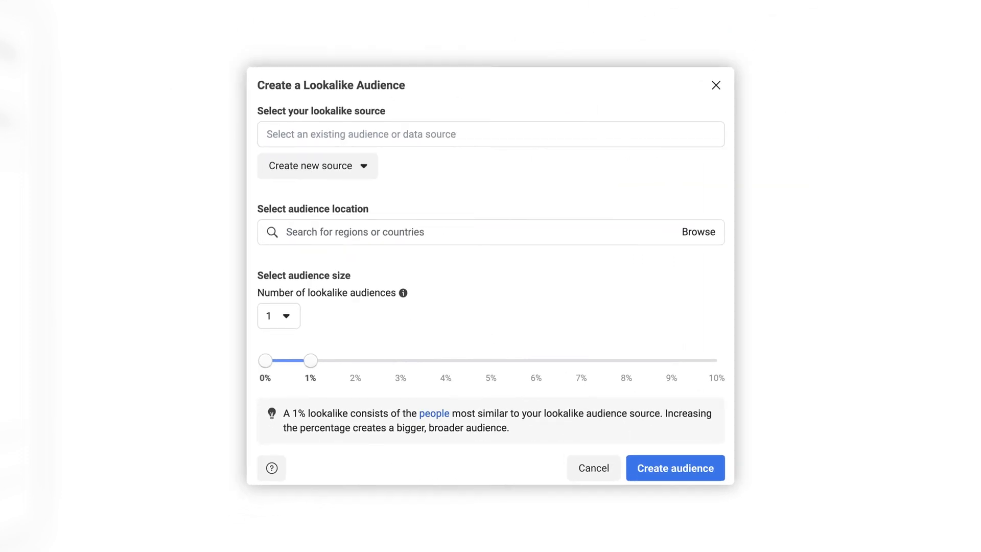
{"action": "left_click", "coordinate": [479, 134]}
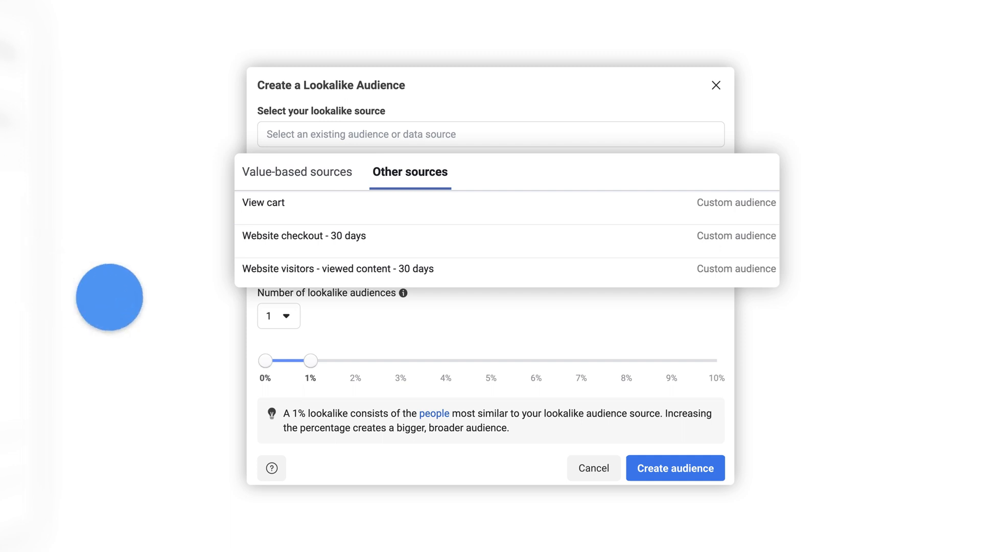
{"action": "left_click", "coordinate": [337, 269]}
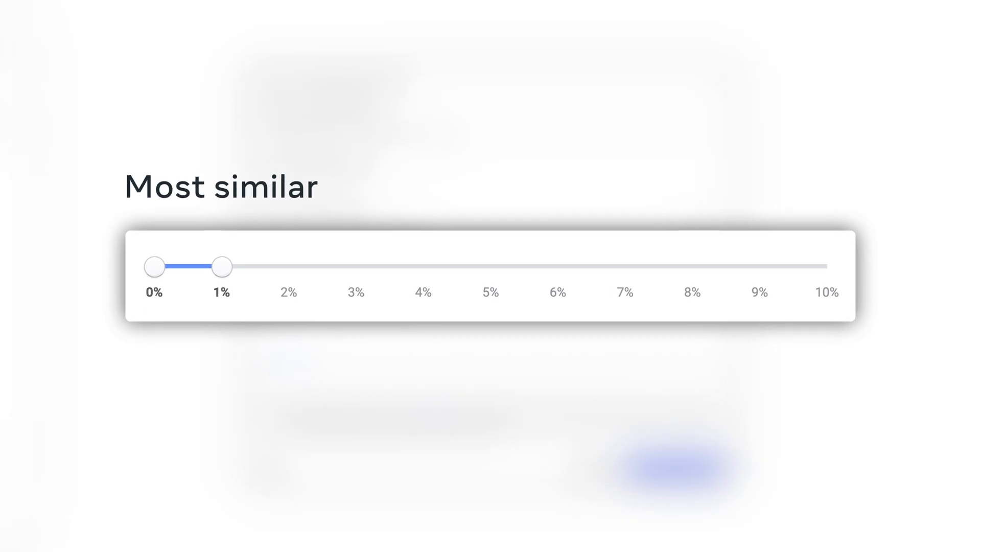
{"action": "left_click_drag", "start_coordinate": [220, 267], "coordinate": [490, 267]}
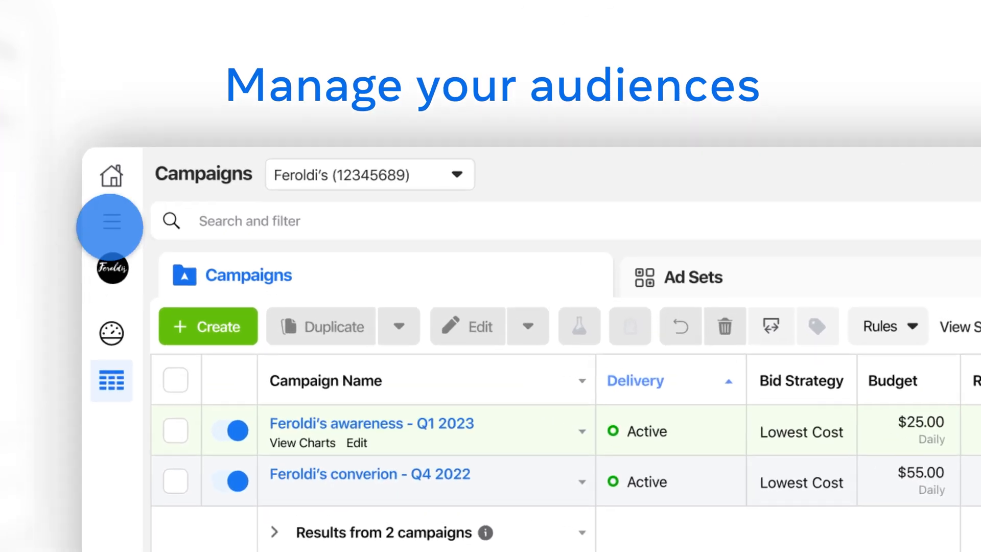
Go to the Audiences manager via All tools and expand the Status filter
{"action": "left_click", "coordinate": [111, 221]}
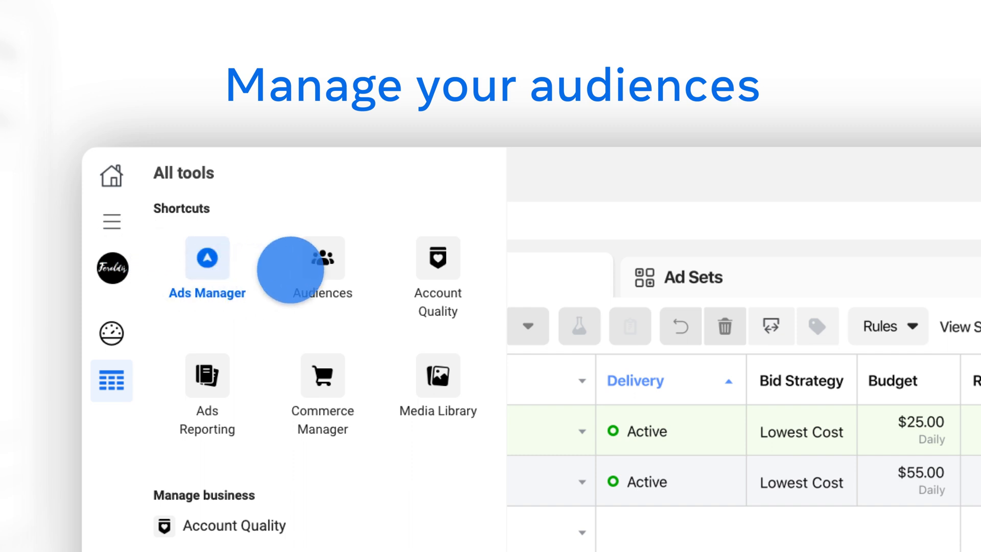
{"action": "left_click", "coordinate": [319, 269]}
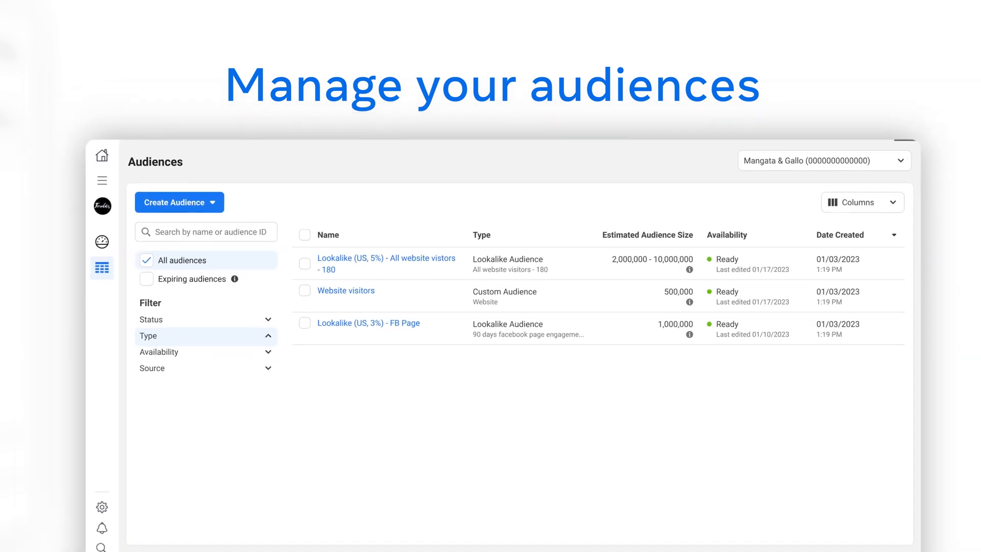
{"action": "left_click", "coordinate": [151, 320]}
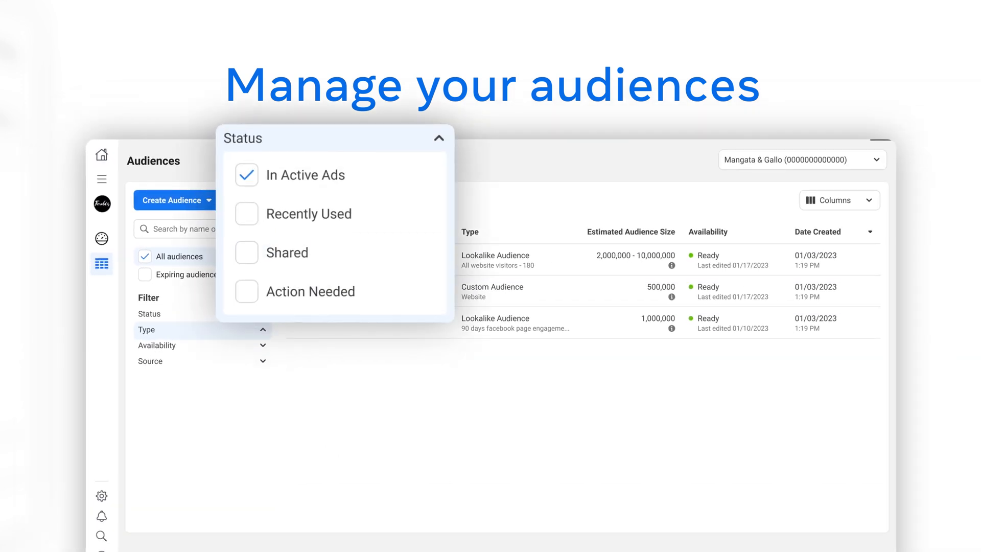